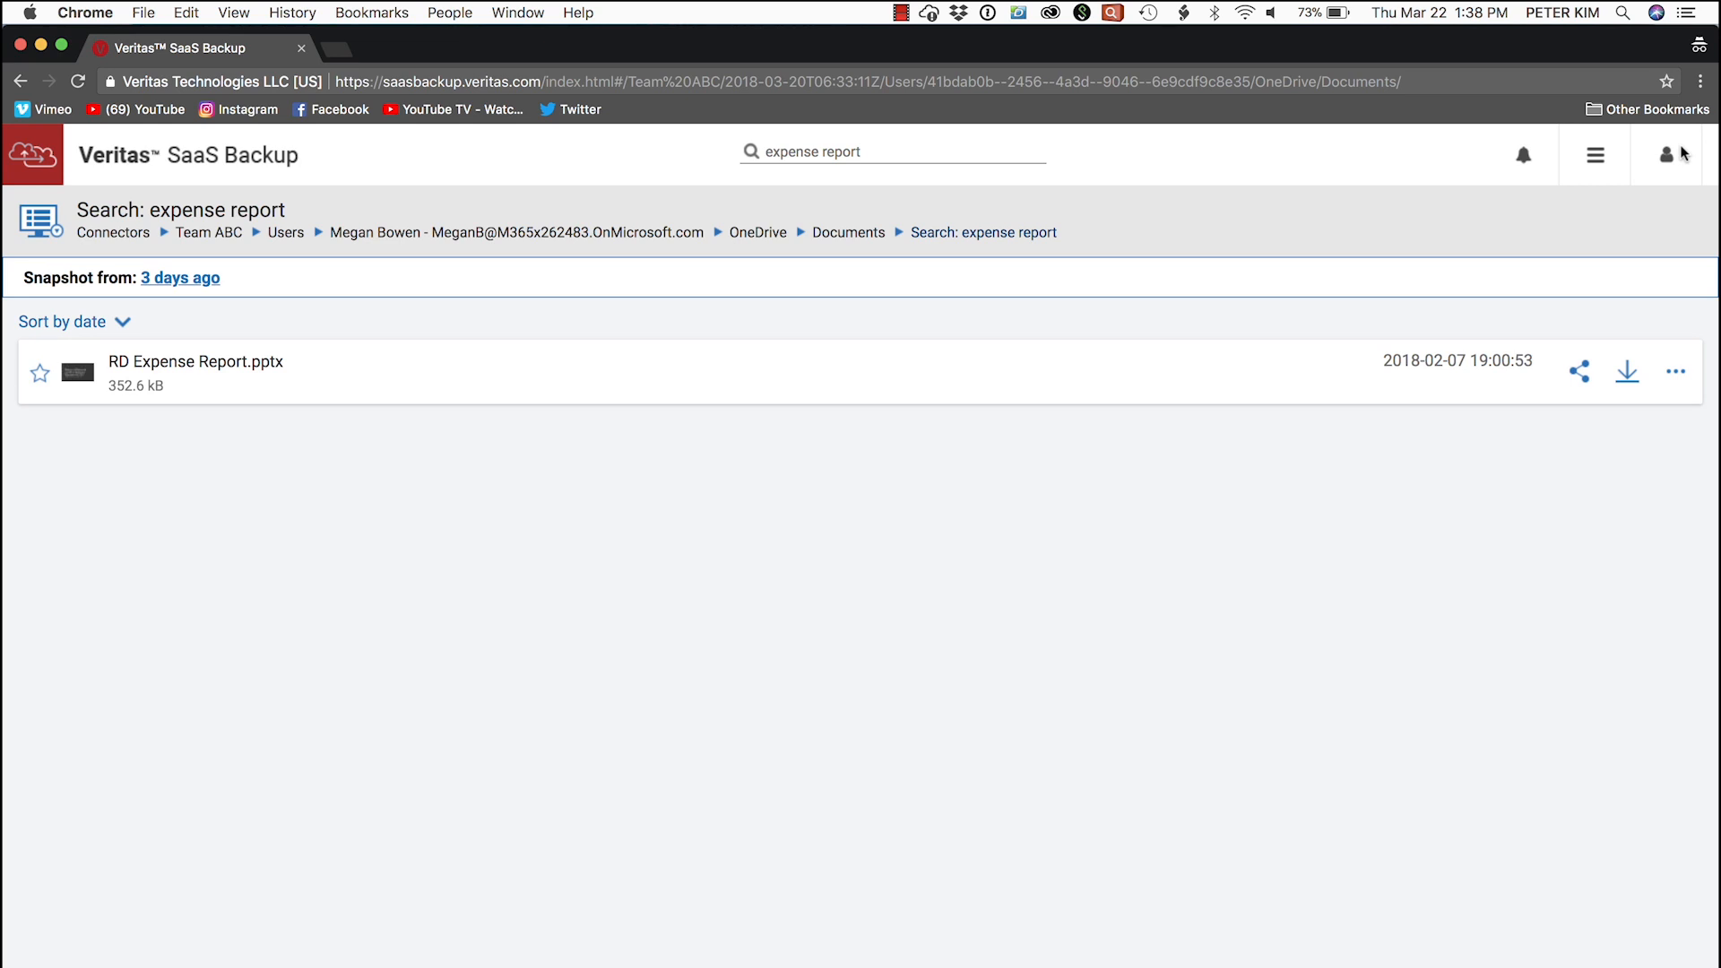
mouse_move(1676, 372)
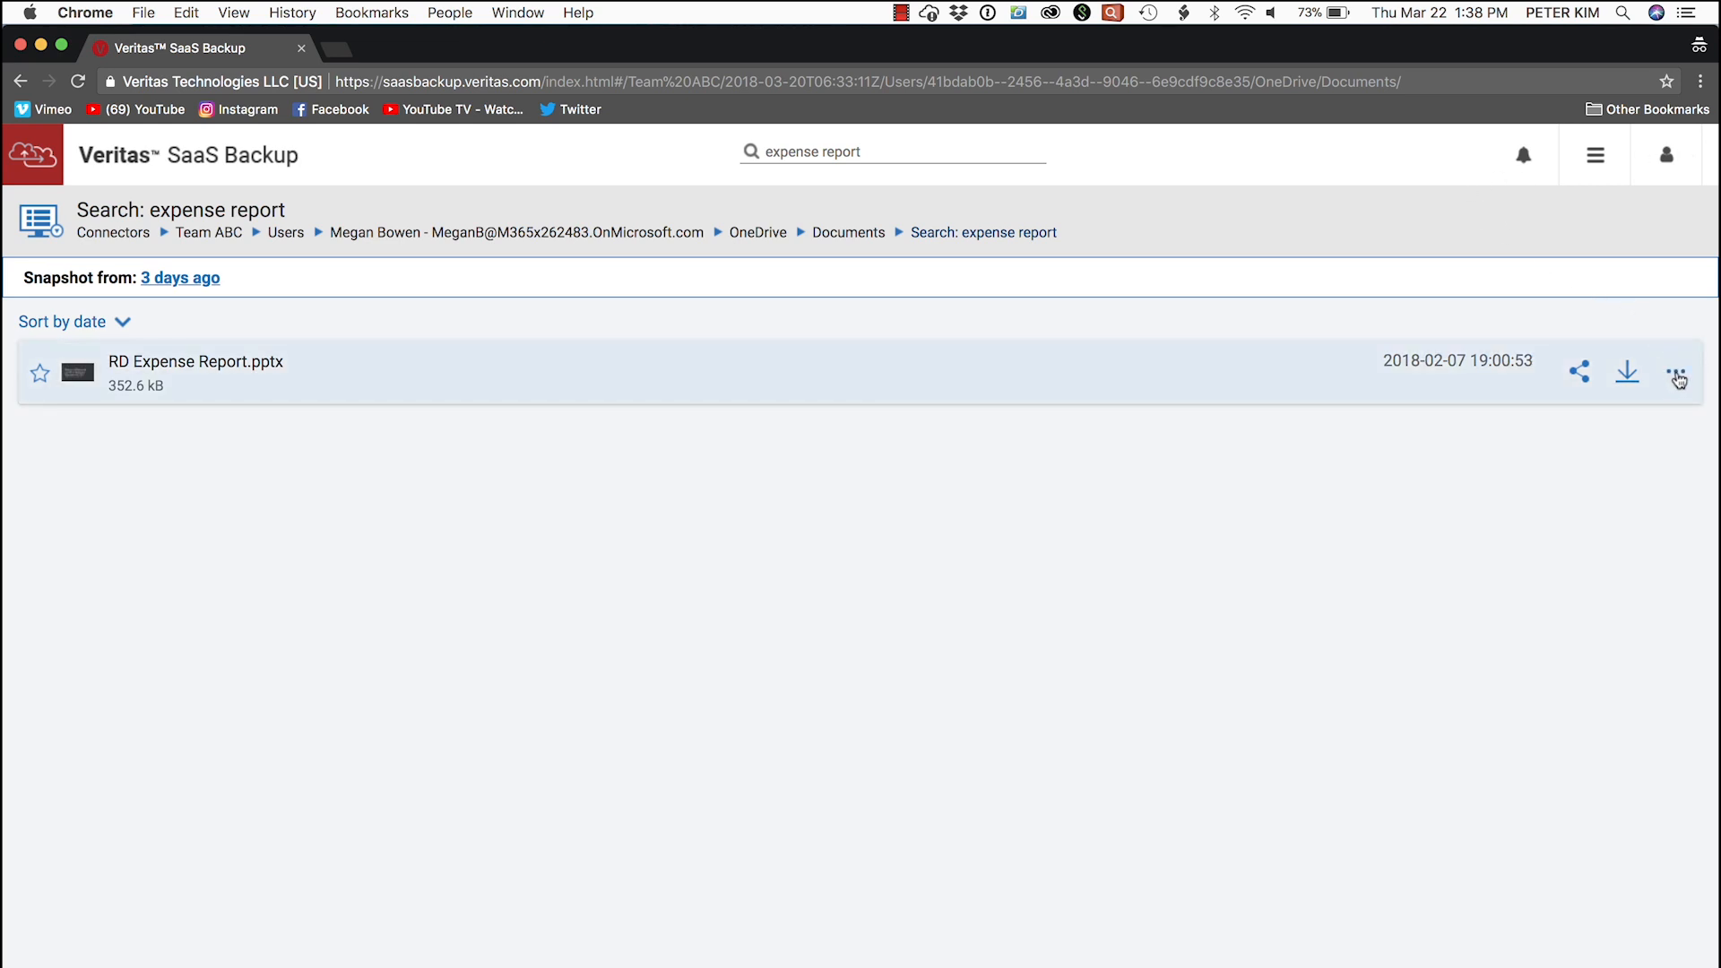
Share RD Expense Report.pptx as a public link expiring after 3 Days.
left_click(1677, 373)
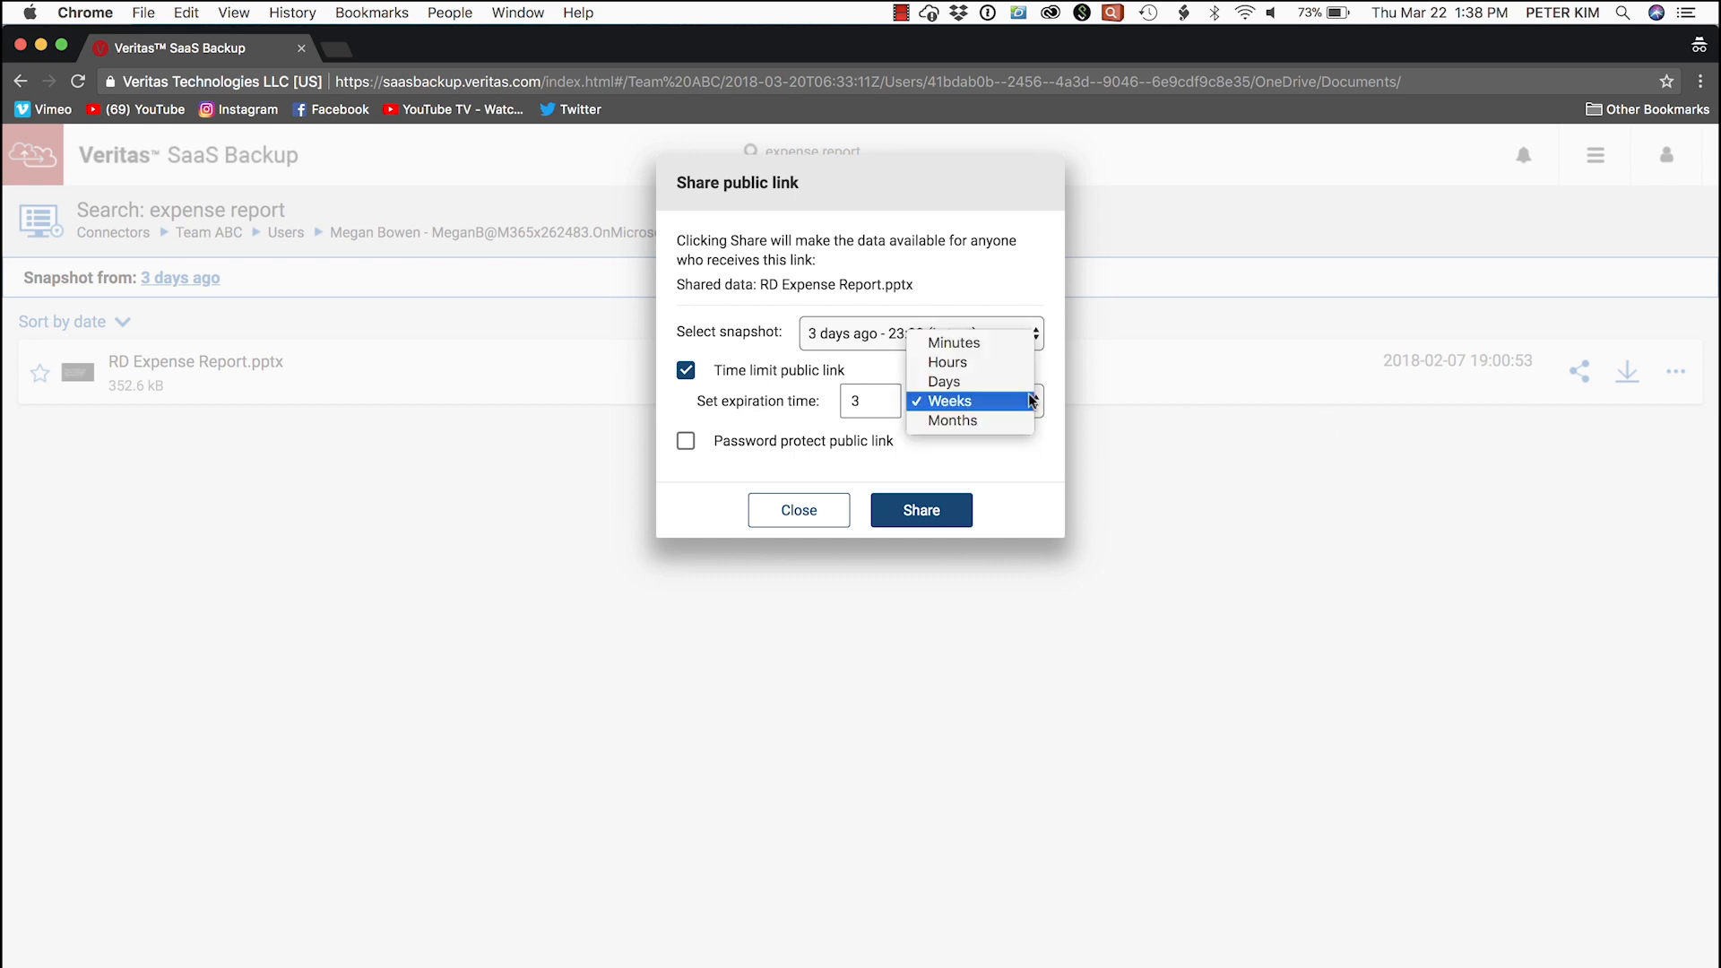
left_click(942, 380)
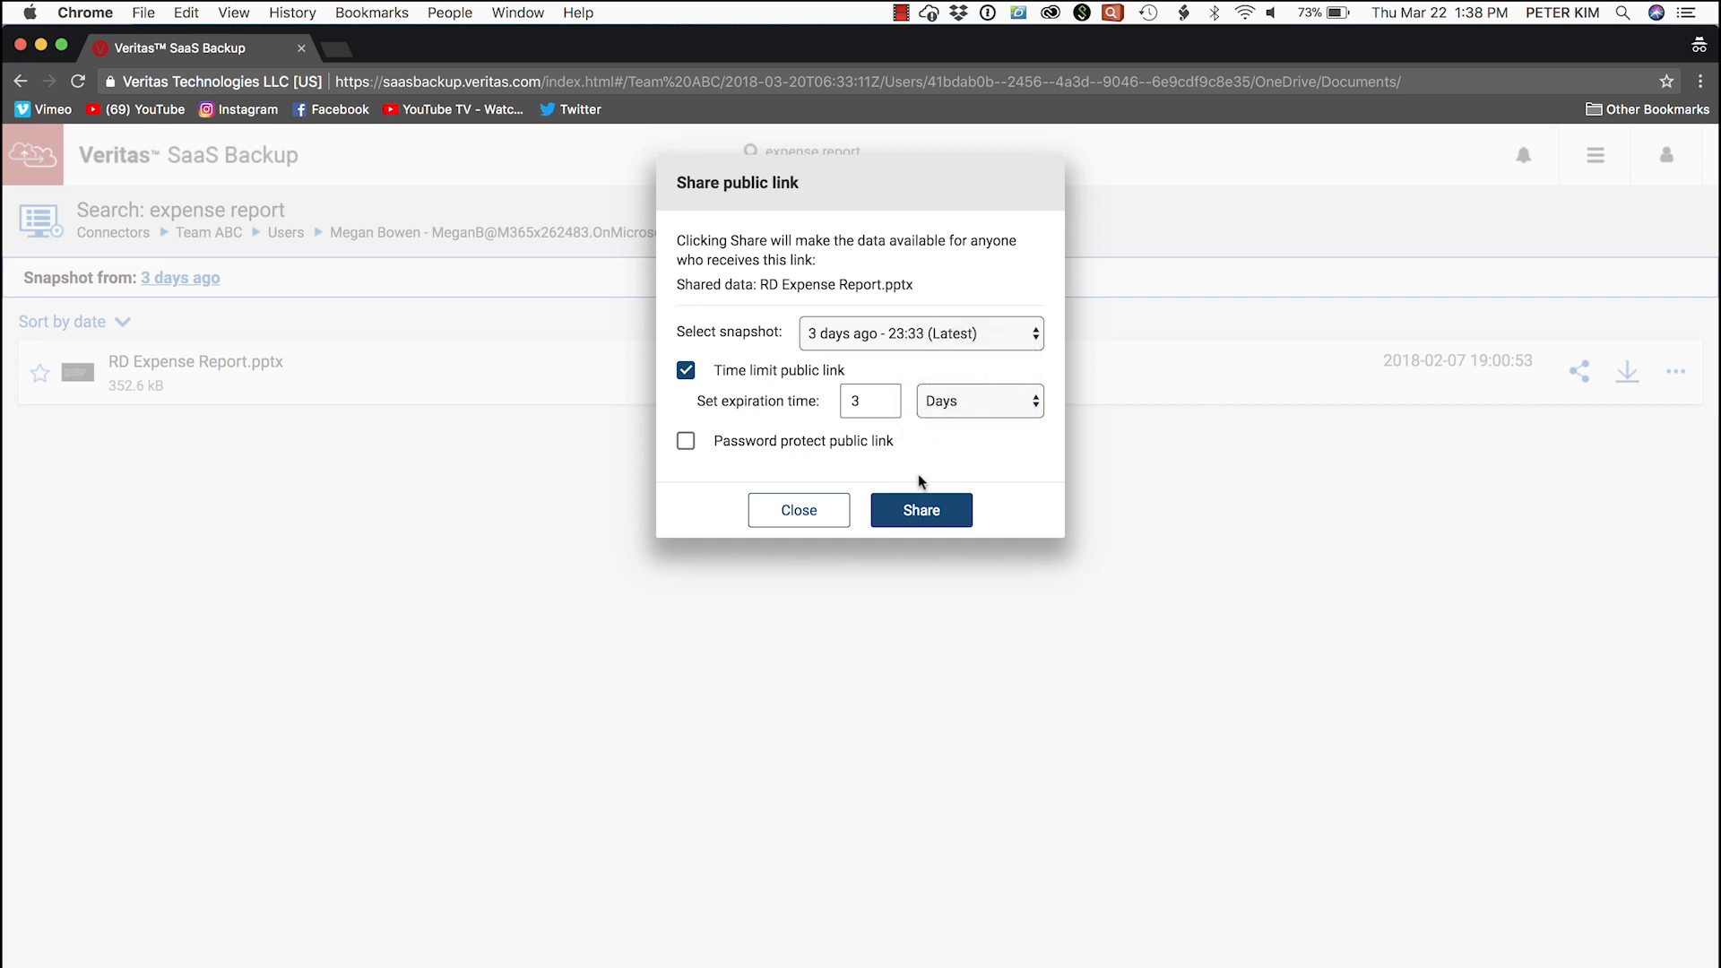
left_click(920, 510)
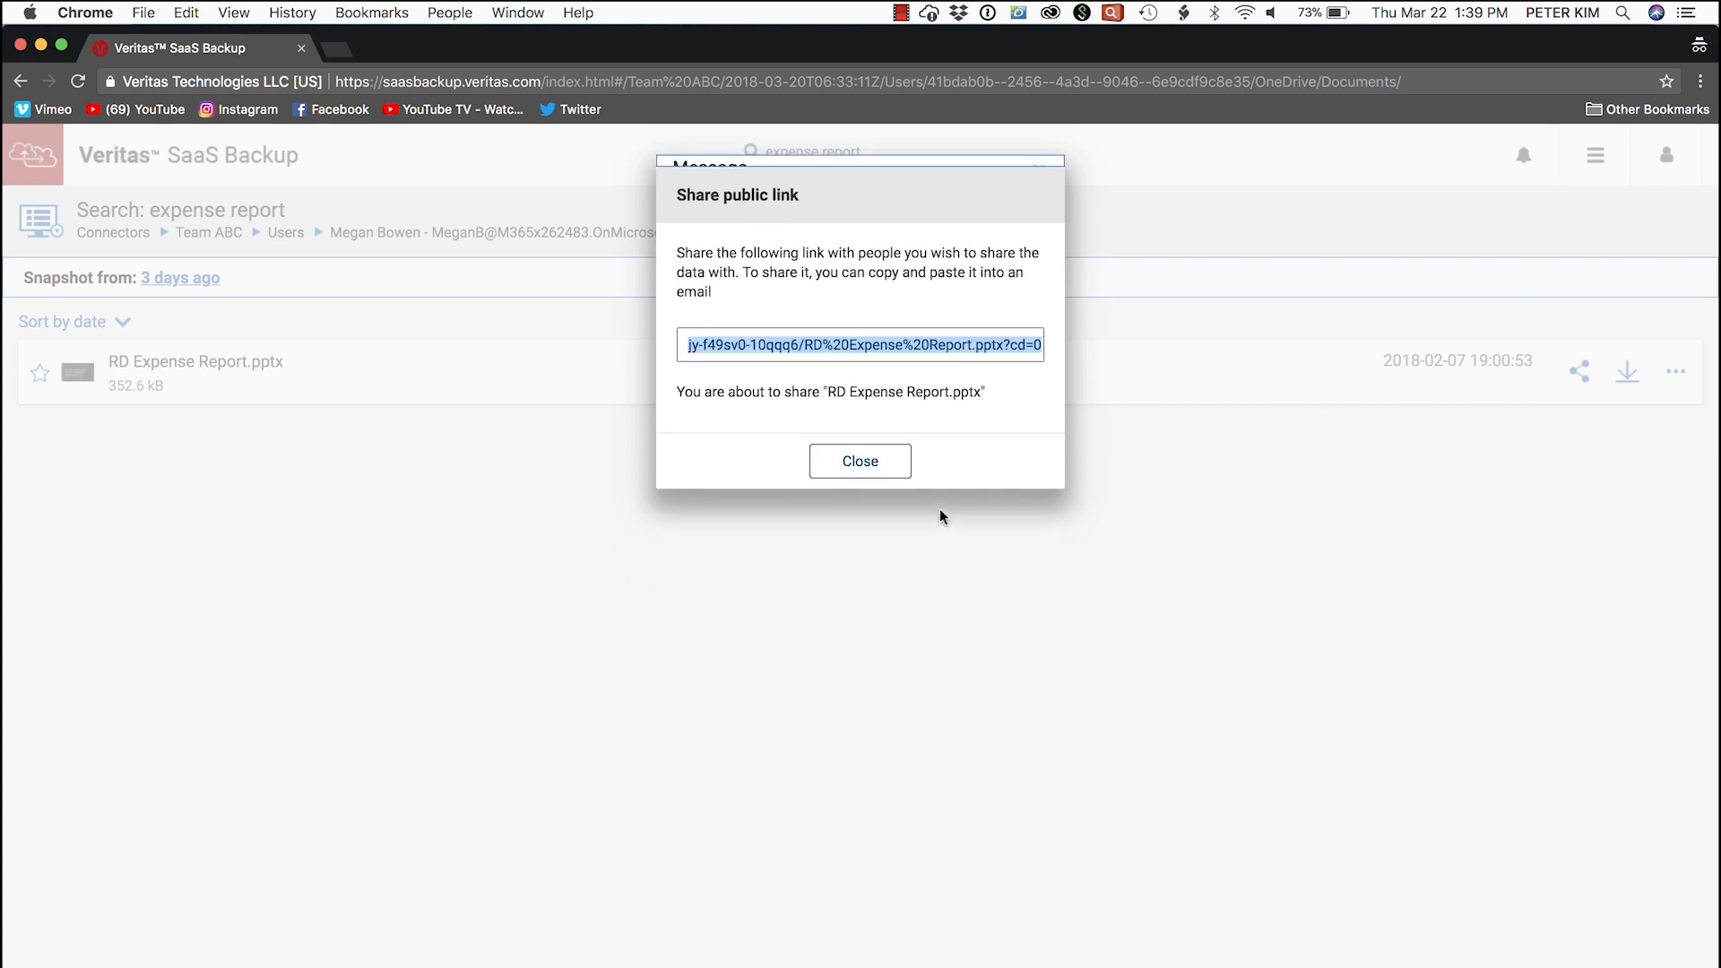